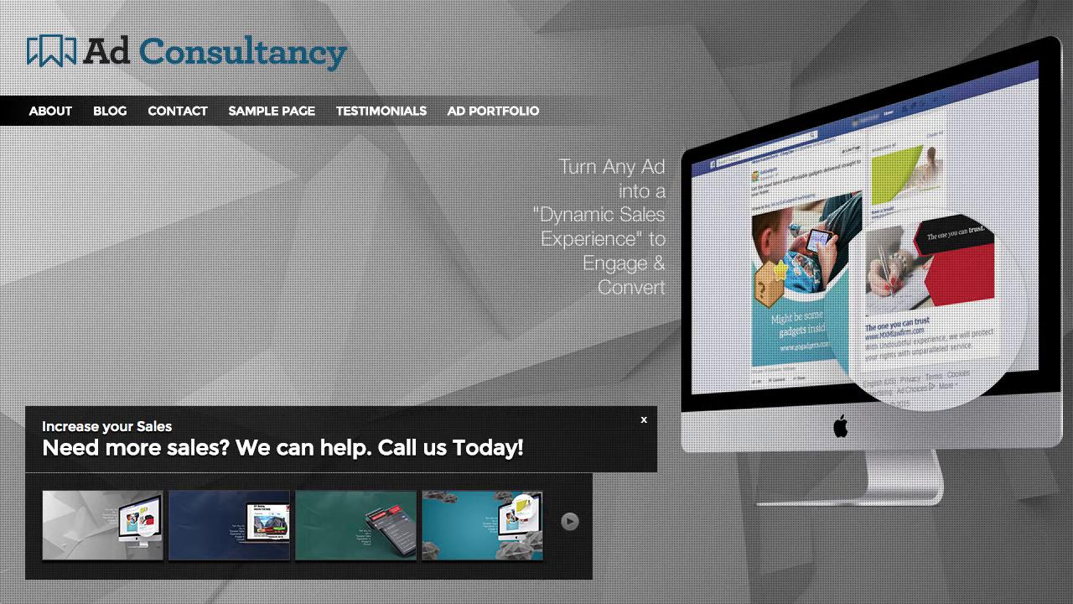
{"action": "mouse_move", "coordinate": [572, 513]}
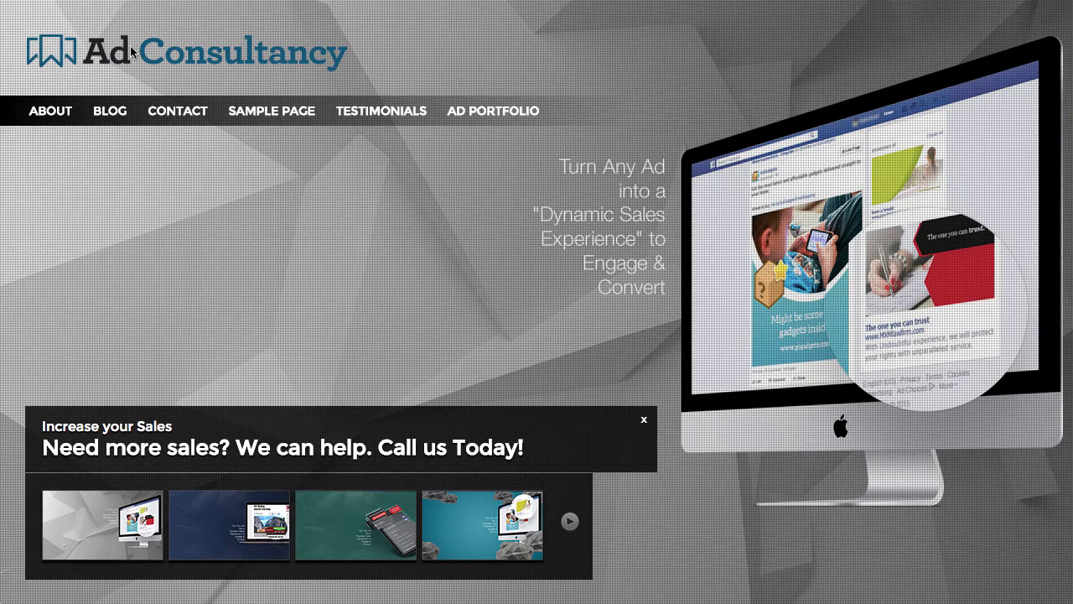
{"action": "mouse_move", "coordinate": [377, 141]}
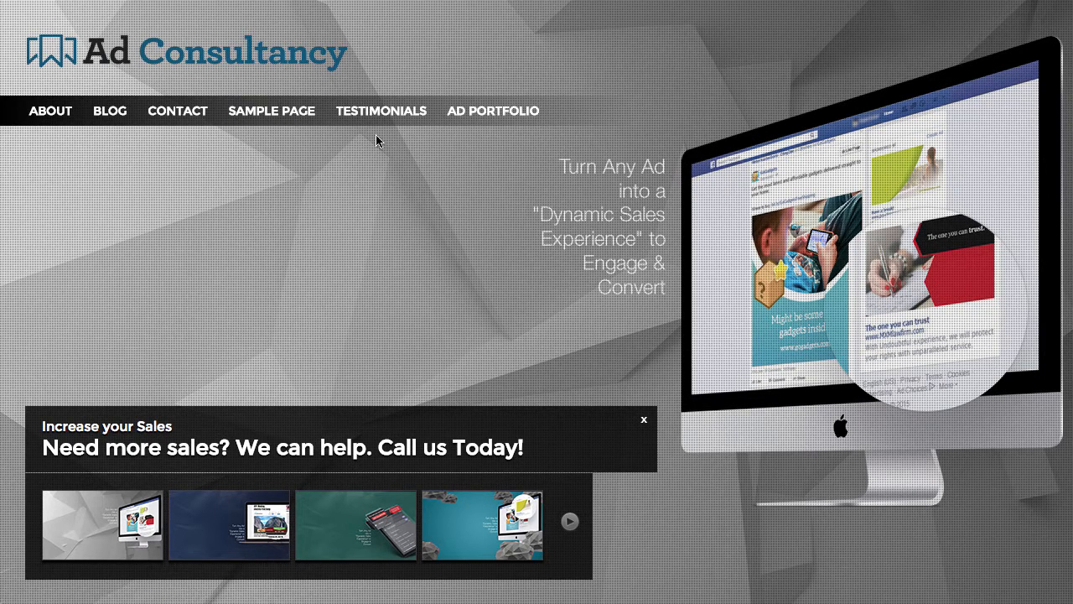
Open the Ad Portfolio overlay listing four ad service categories, then dismiss it
{"action": "left_click", "coordinate": [493, 110]}
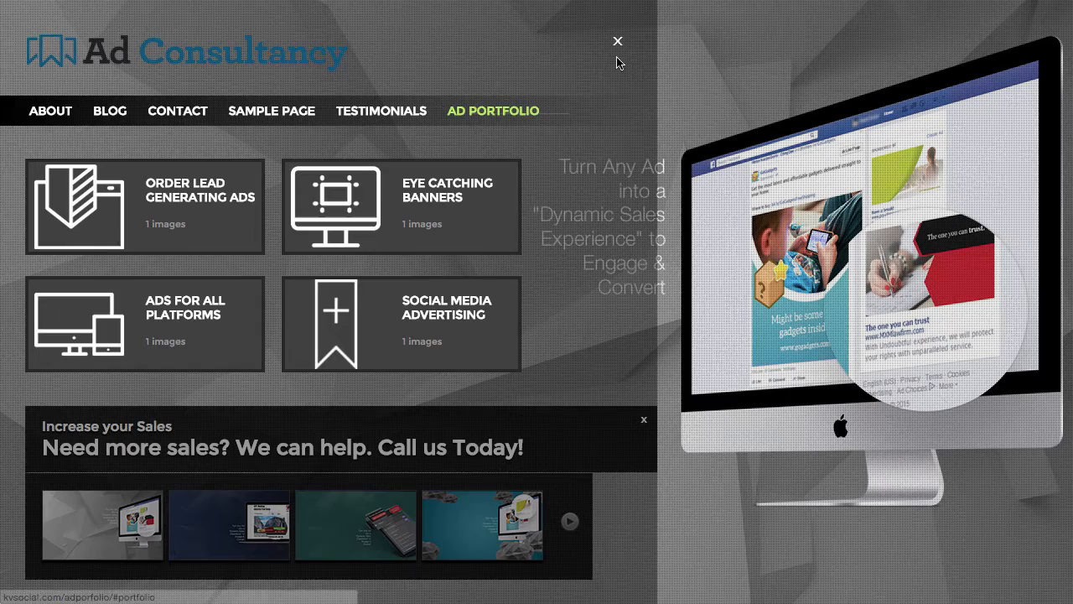
{"action": "left_click", "coordinate": [617, 40]}
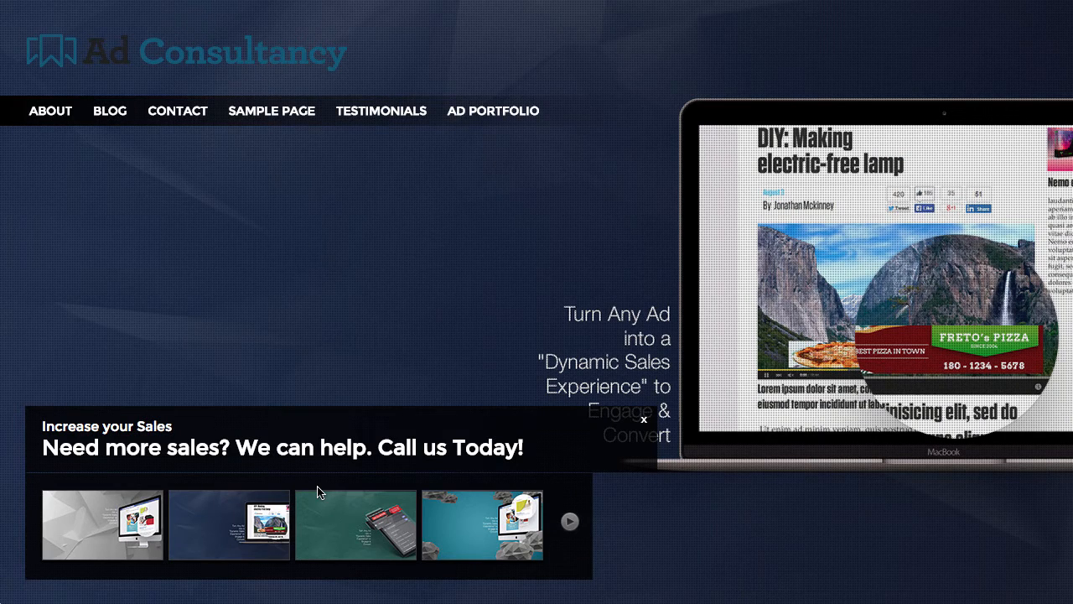
{"action": "mouse_move", "coordinate": [342, 151]}
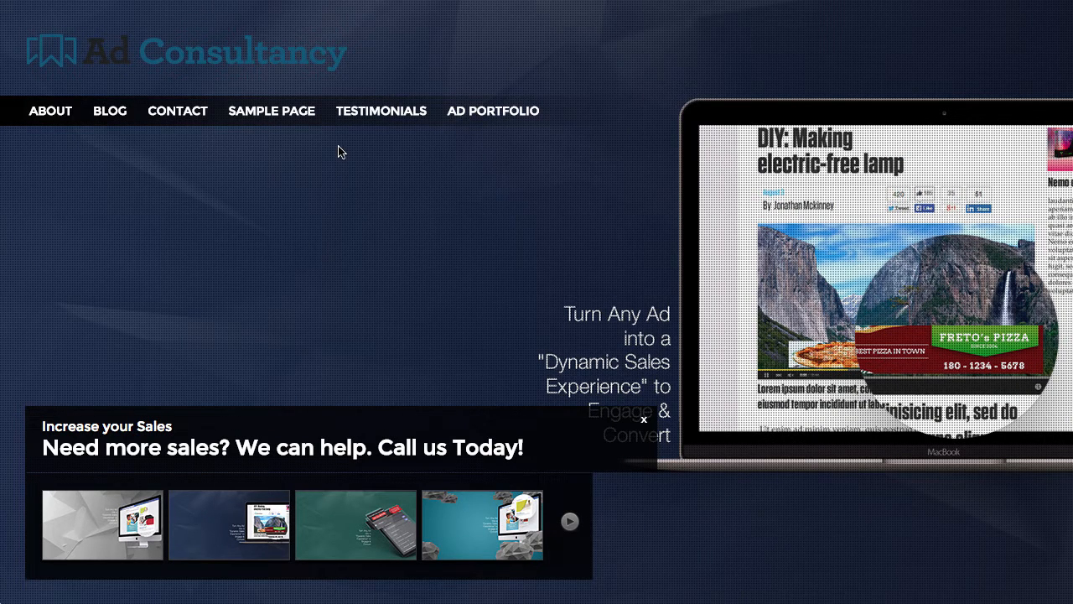
Bring the homepage slideshow to the dark-blue MacBook slide showing the pizza banner ad
{"action": "left_click", "coordinate": [49, 111]}
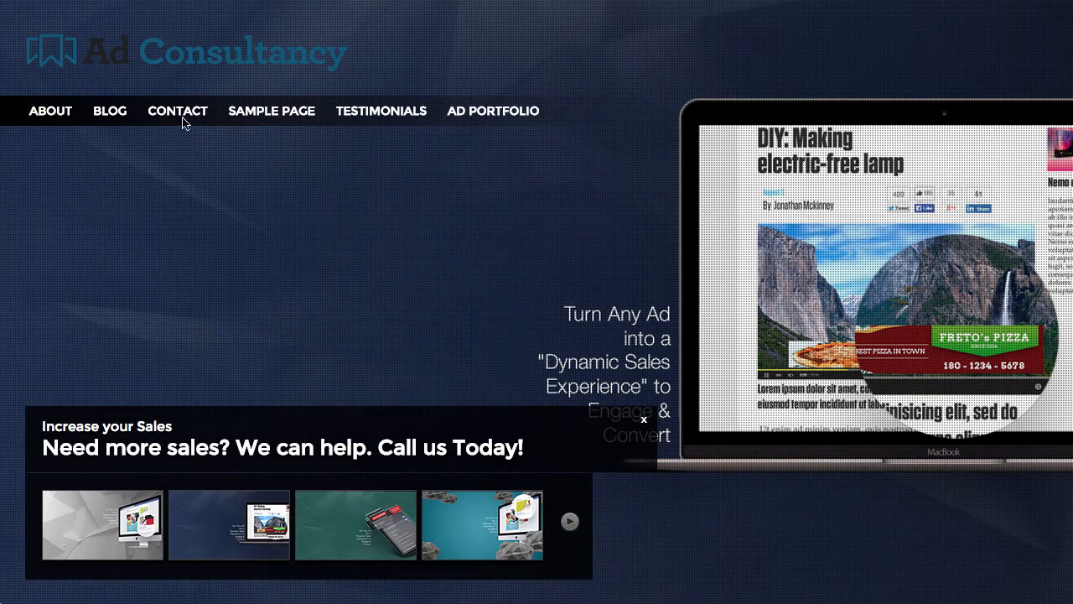
{"action": "mouse_move", "coordinate": [85, 116]}
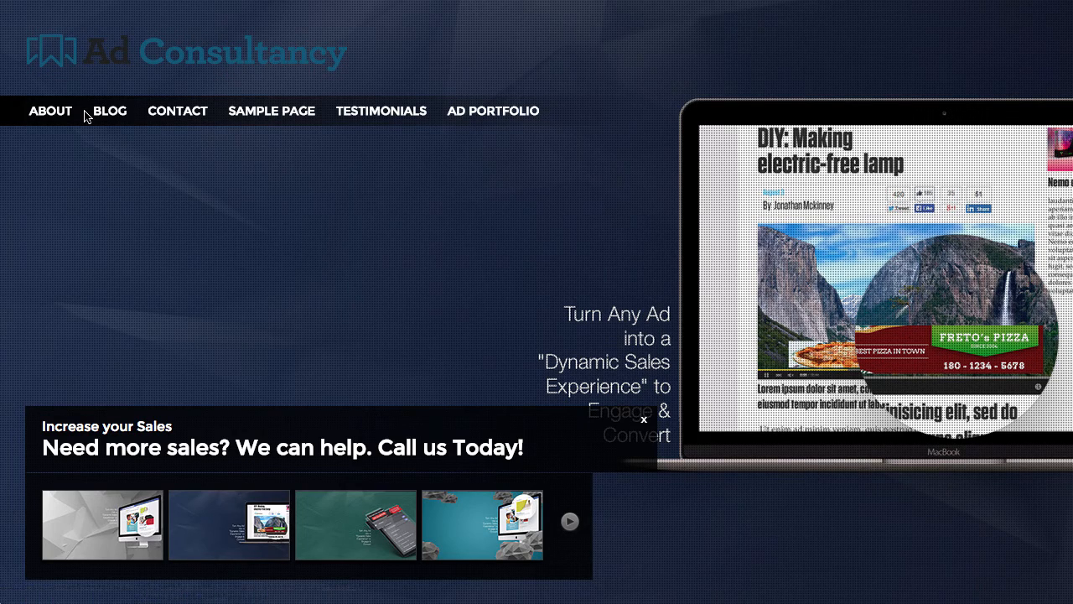